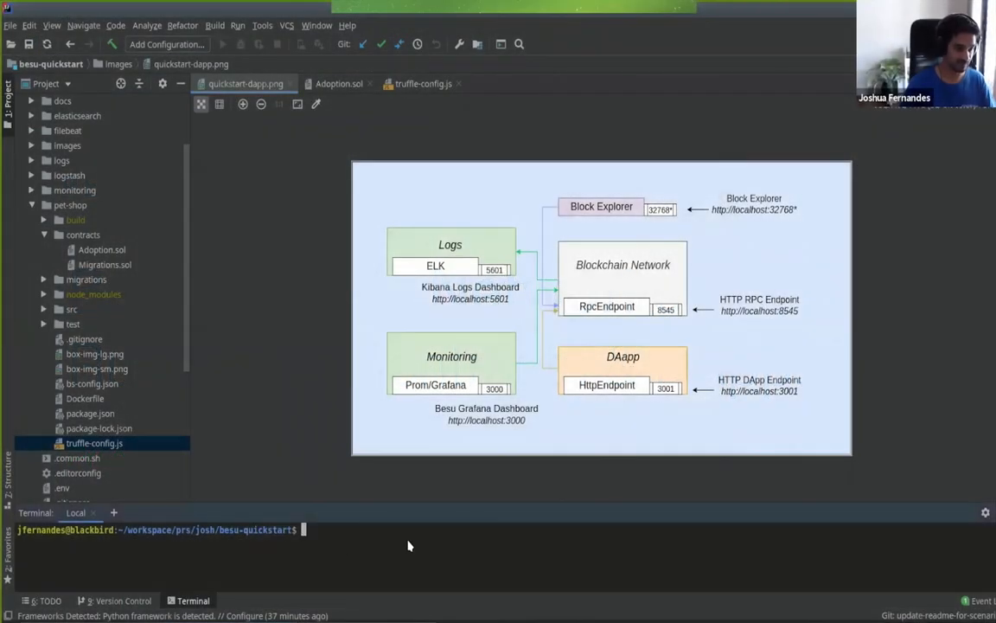
Start the Besu quickstart network with './run.sh -c ibft' in the project terminal.
{"action": "type", "text": "./run.sh -"}
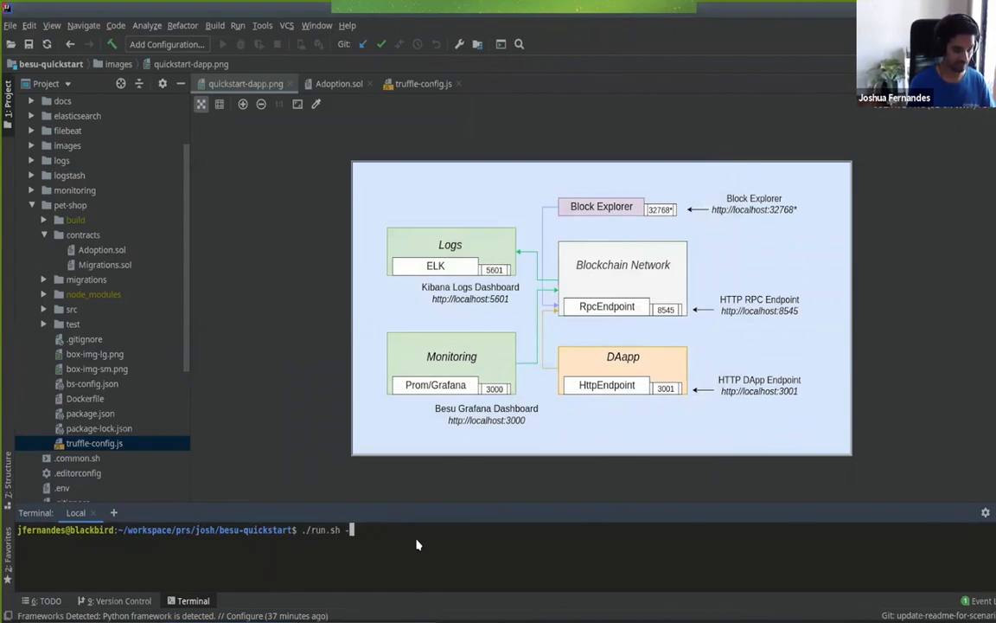
{"action": "type", "text": "c ibft"}
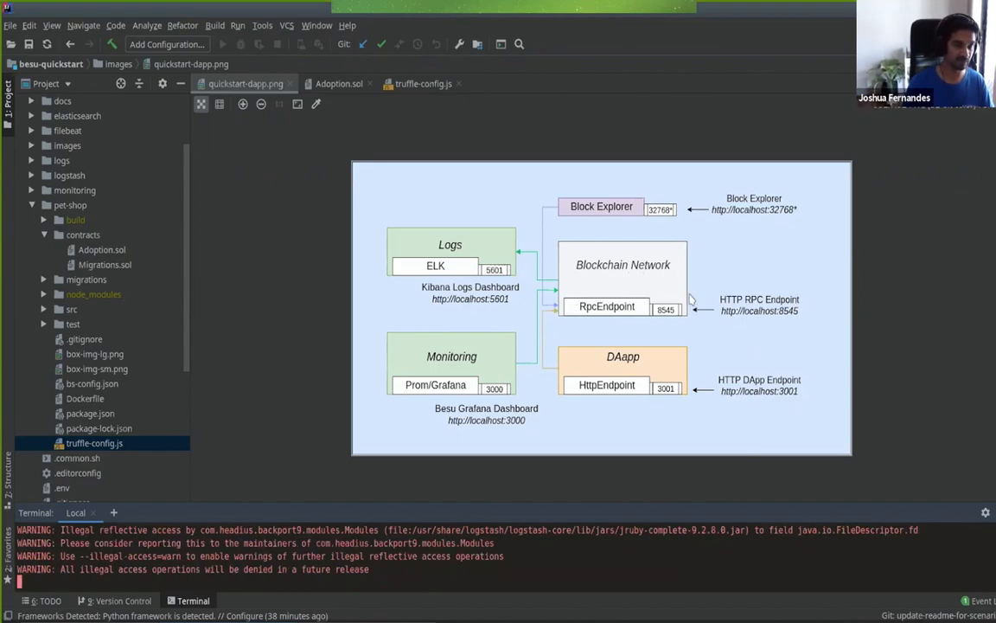
{"action": "mouse_move", "coordinate": [688, 320]}
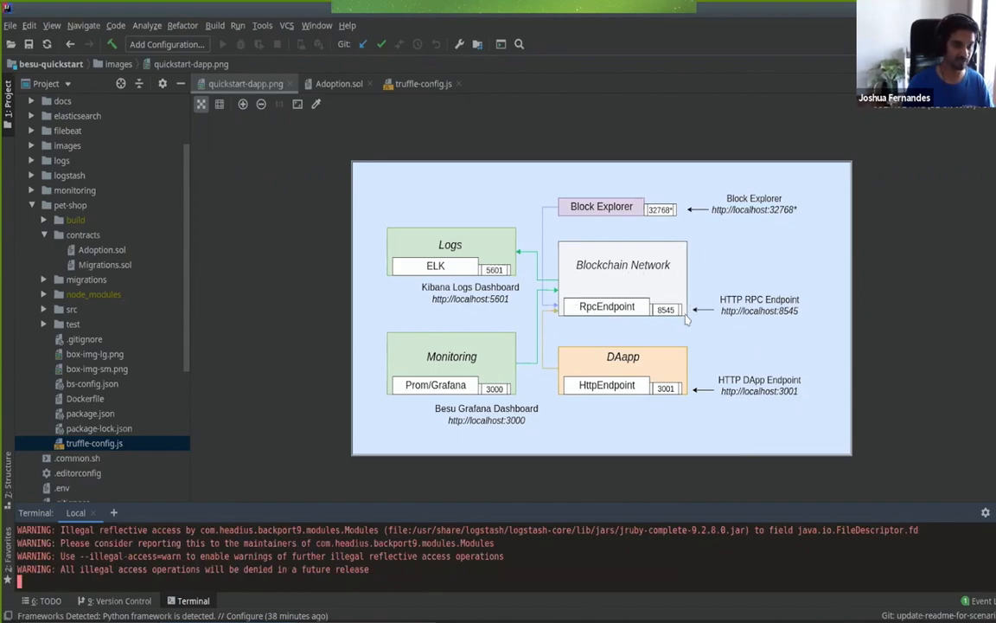
{"action": "mouse_move", "coordinate": [585, 285]}
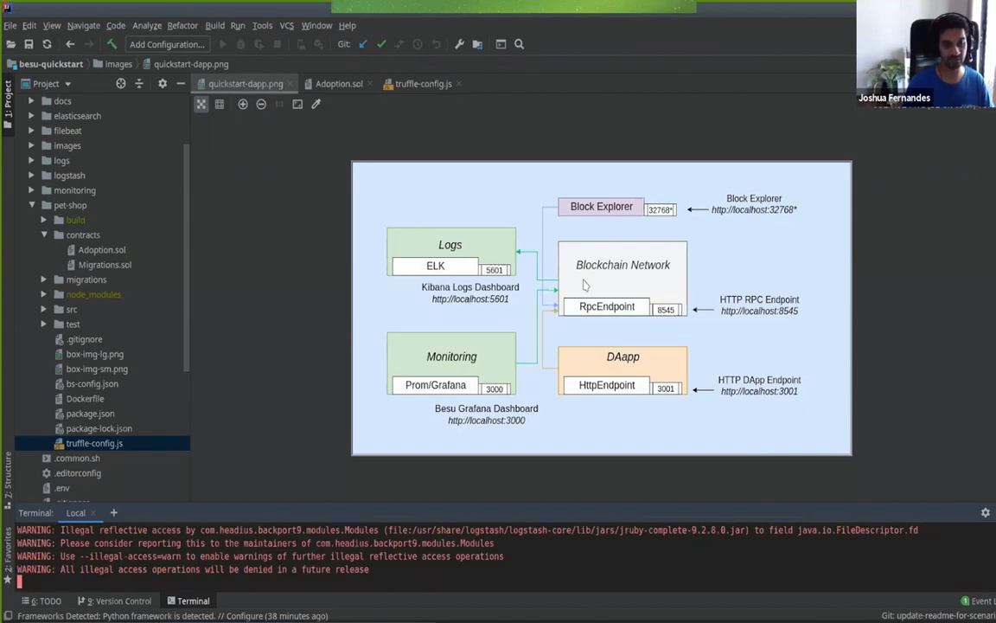
{"action": "mouse_move", "coordinate": [630, 287]}
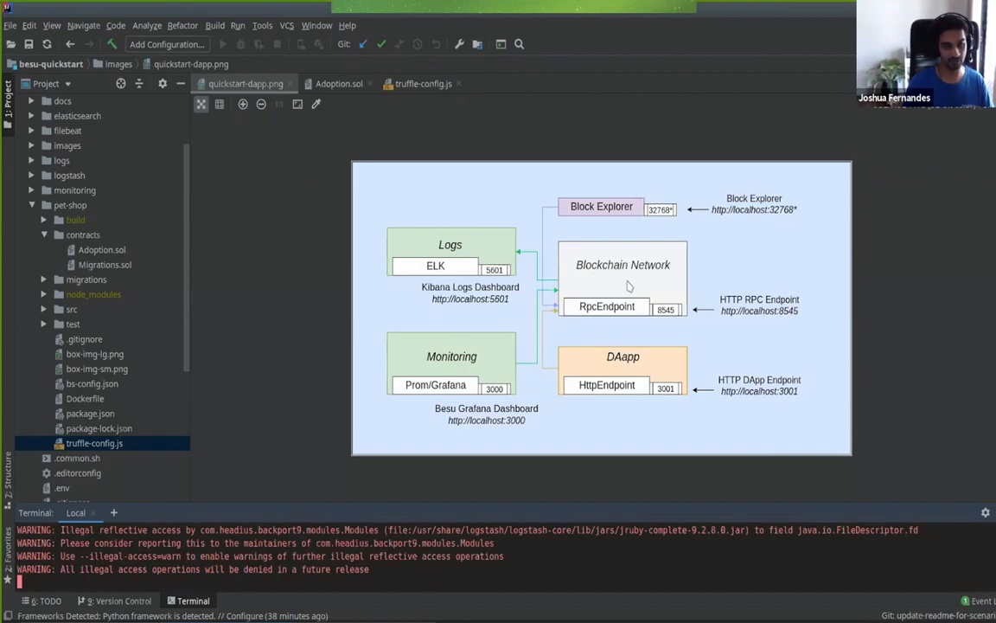
{"action": "mouse_move", "coordinate": [557, 253]}
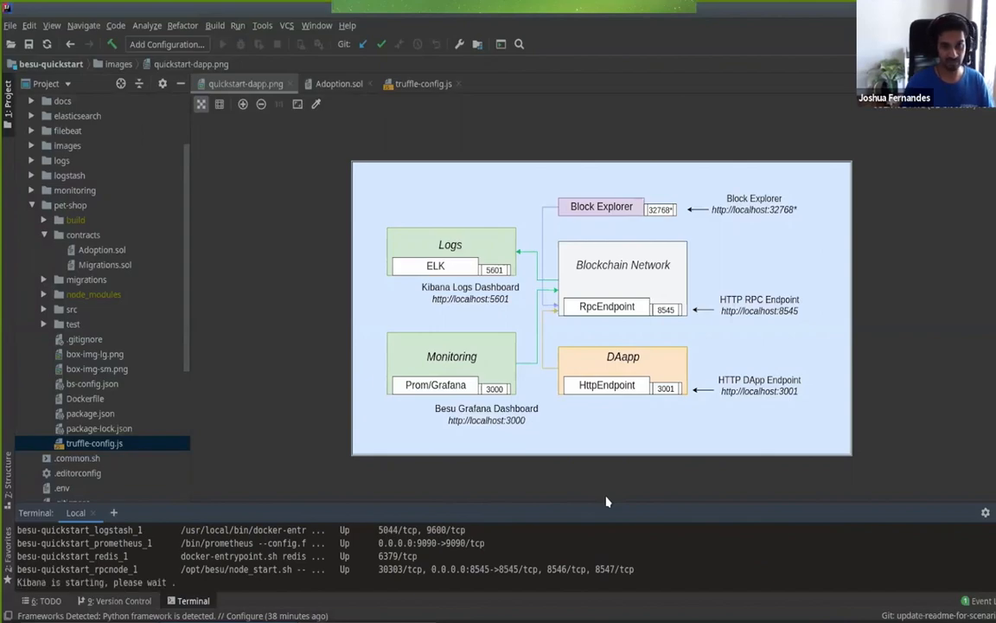
{"action": "mouse_move", "coordinate": [796, 397]}
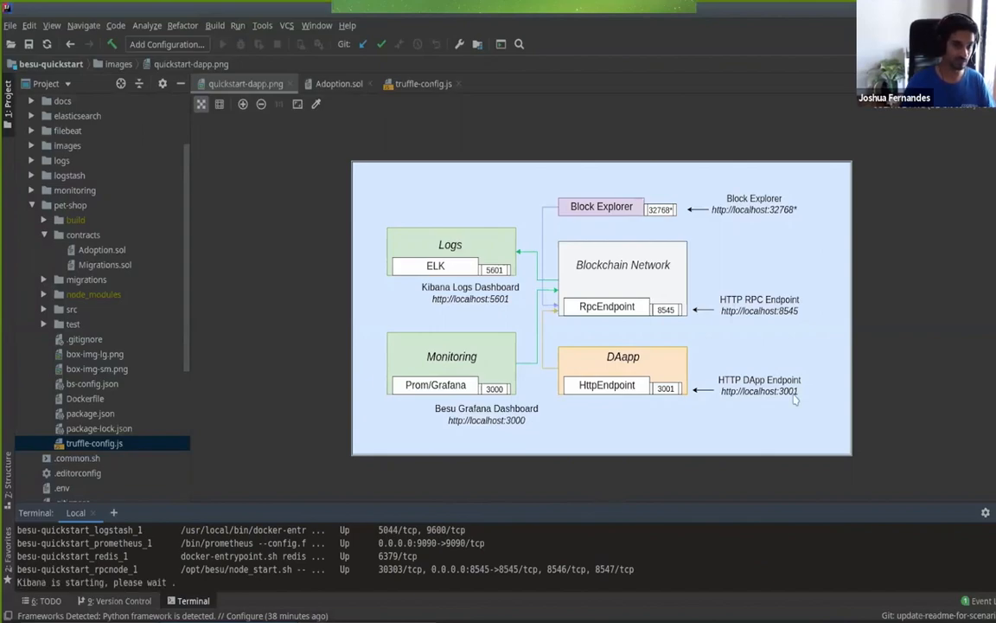
{"action": "mouse_move", "coordinate": [666, 360]}
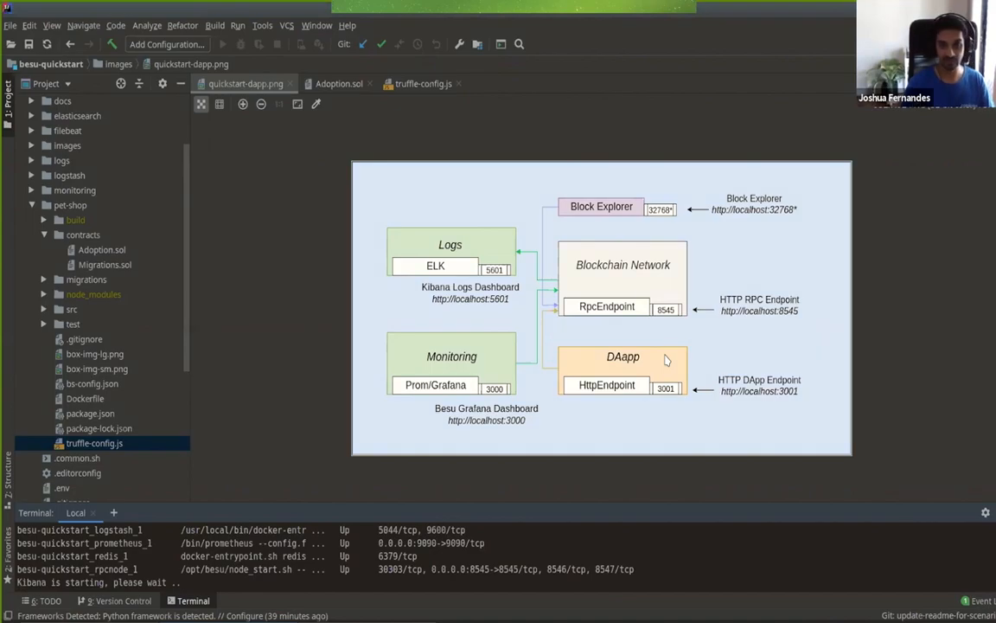
{"action": "mouse_move", "coordinate": [607, 383]}
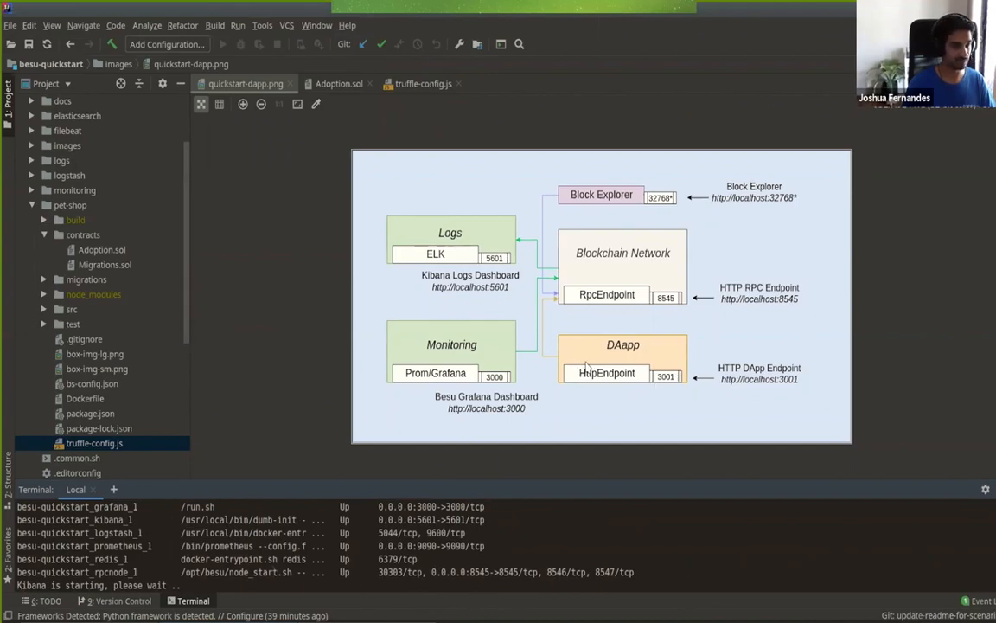
{"action": "mouse_move", "coordinate": [118, 256]}
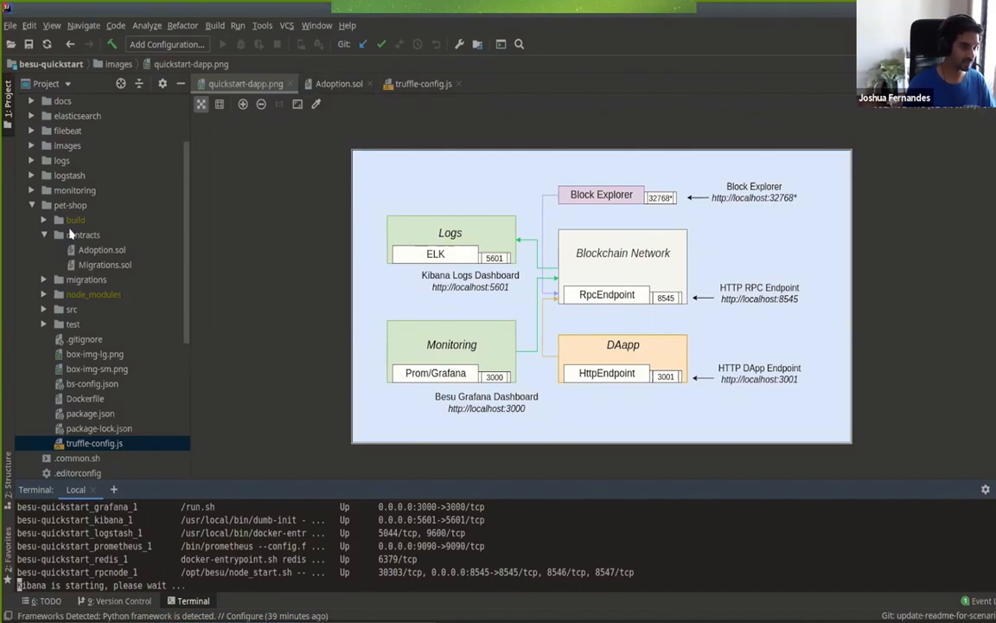
{"action": "mouse_move", "coordinate": [78, 218]}
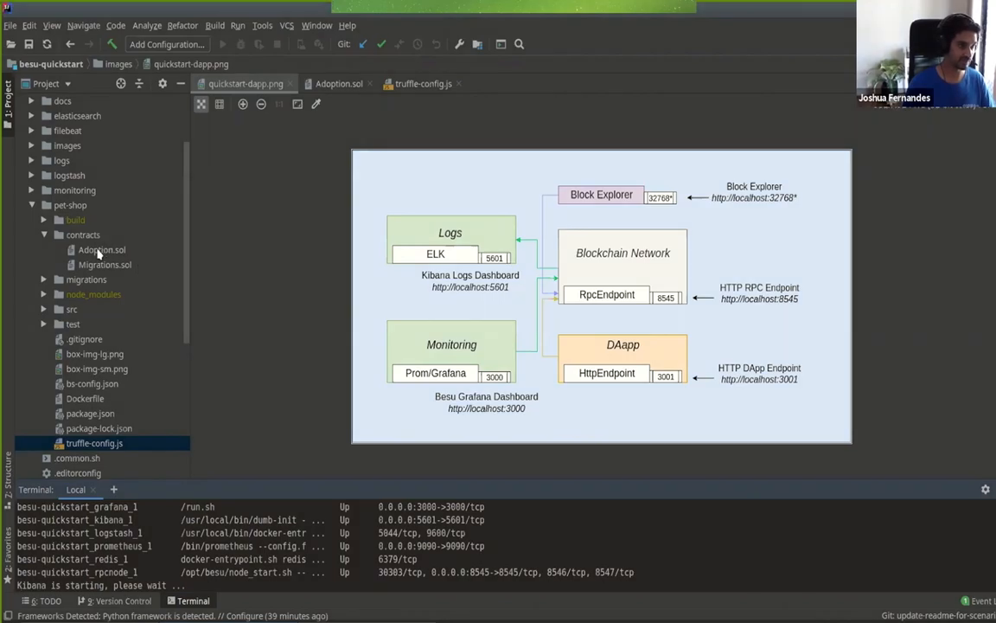
Show Adoption.sol from pet-shop/contracts in the editor with its adopt and getAdopters functions.
{"action": "left_click", "coordinate": [101, 249]}
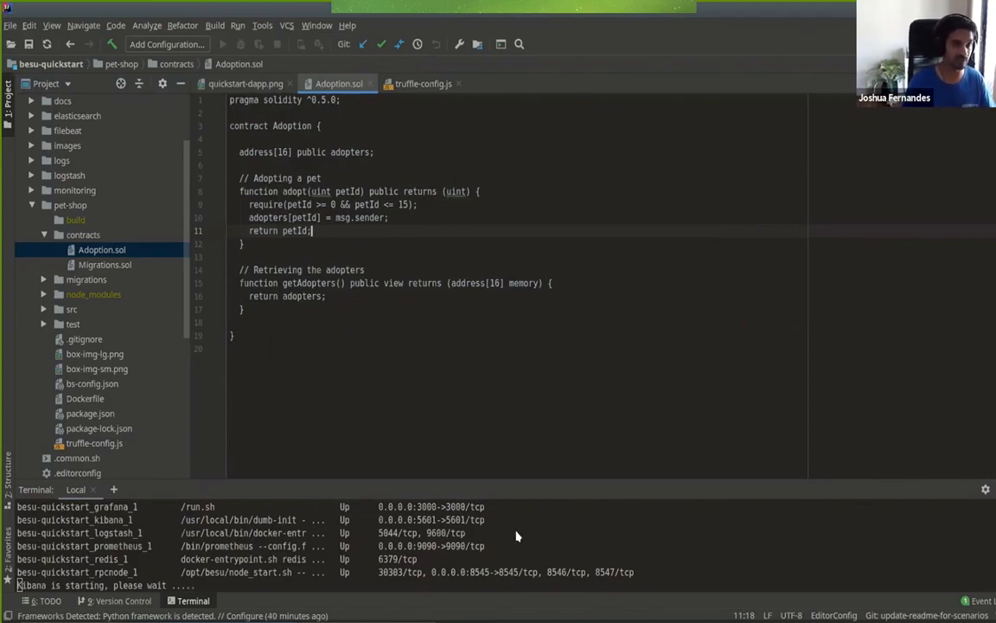
{"action": "mouse_move", "coordinate": [422, 83]}
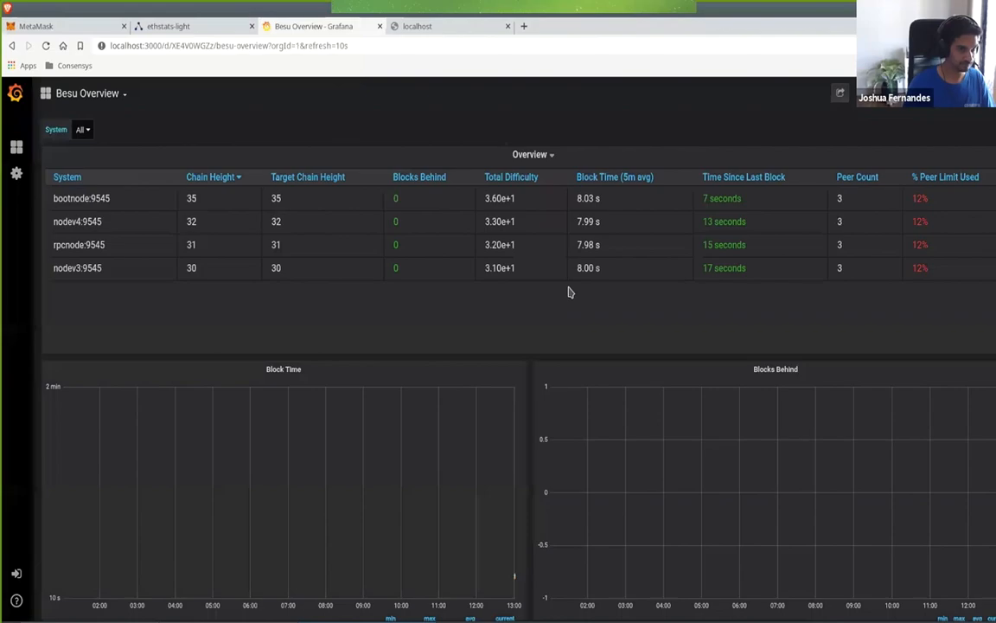
{"action": "mouse_move", "coordinate": [166, 214]}
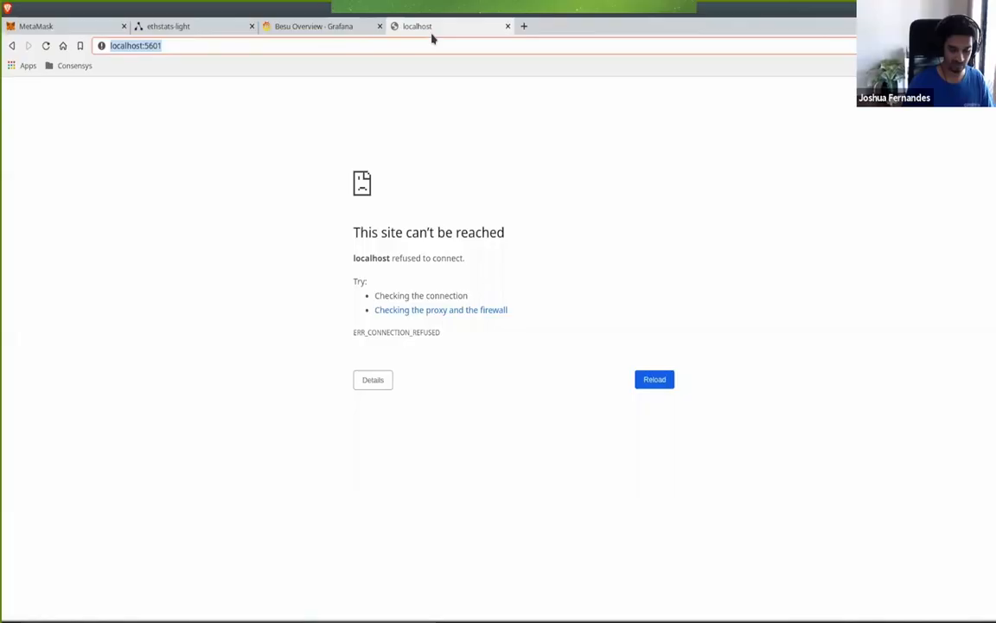
Review the Besu Overview dashboard's node chain heights before checking the Kibana tab.
{"action": "left_click", "coordinate": [653, 379]}
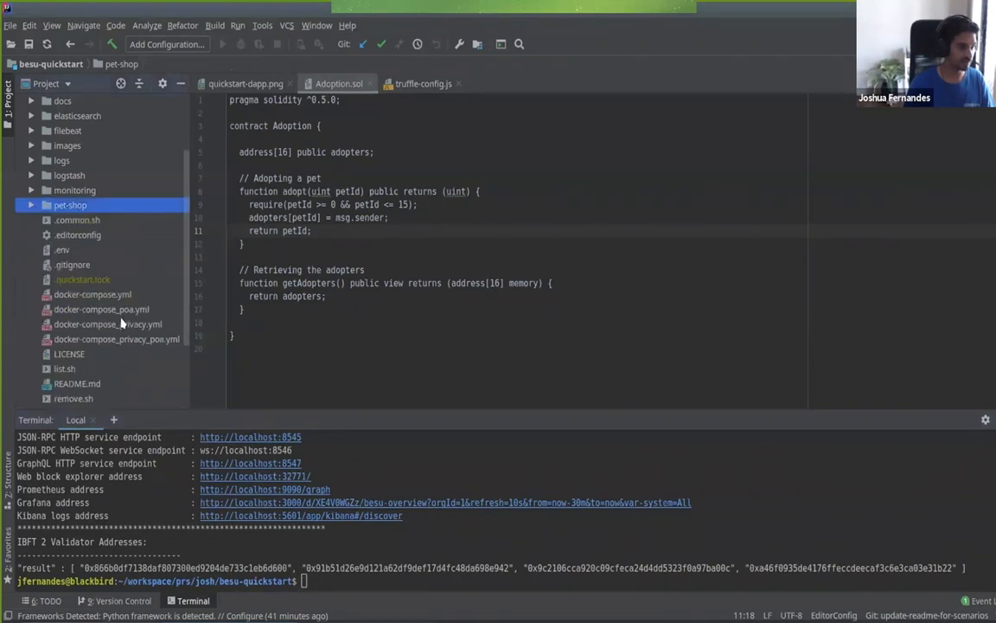
Run './run-dapp.sh' so the pet-shop contracts compile, and show the script in the editor.
{"action": "scroll", "scroll_direction": "down", "scroll_amount": 3}
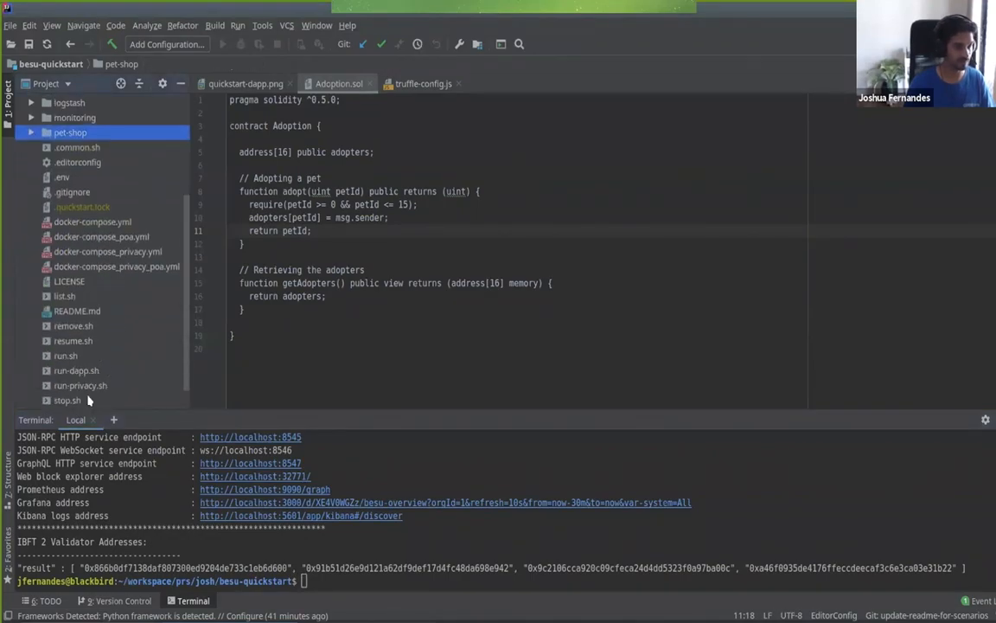
{"action": "mouse_move", "coordinate": [99, 378]}
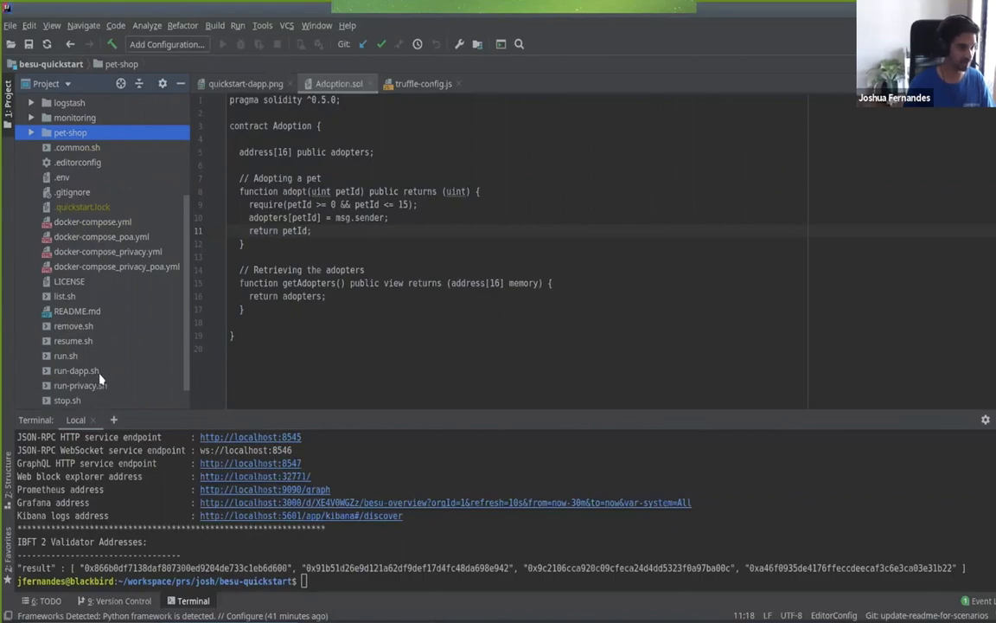
{"action": "left_click", "coordinate": [76, 370]}
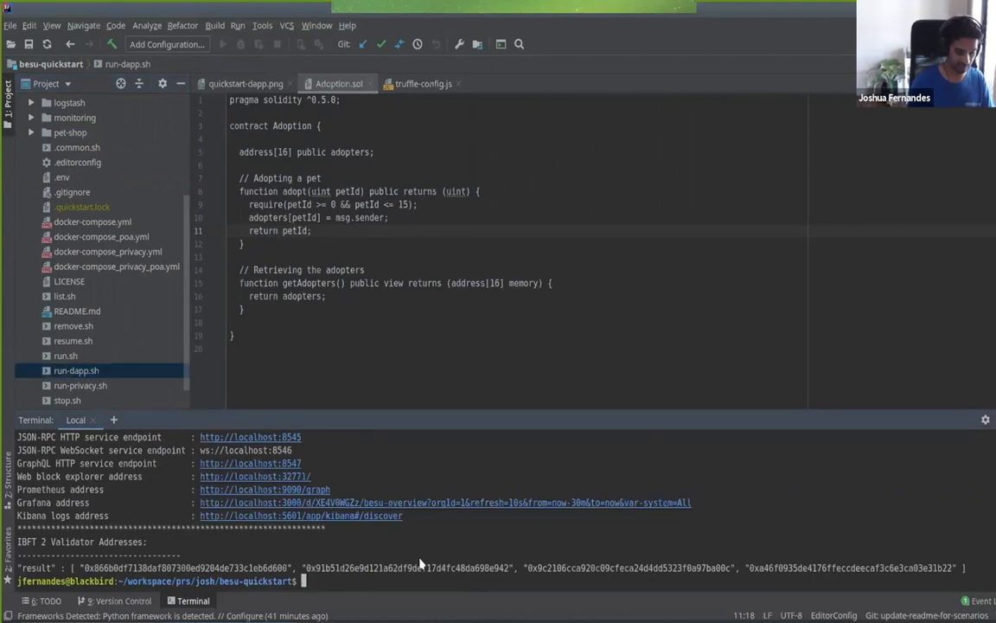
{"action": "type", "text": "./run-dapp.sh"}
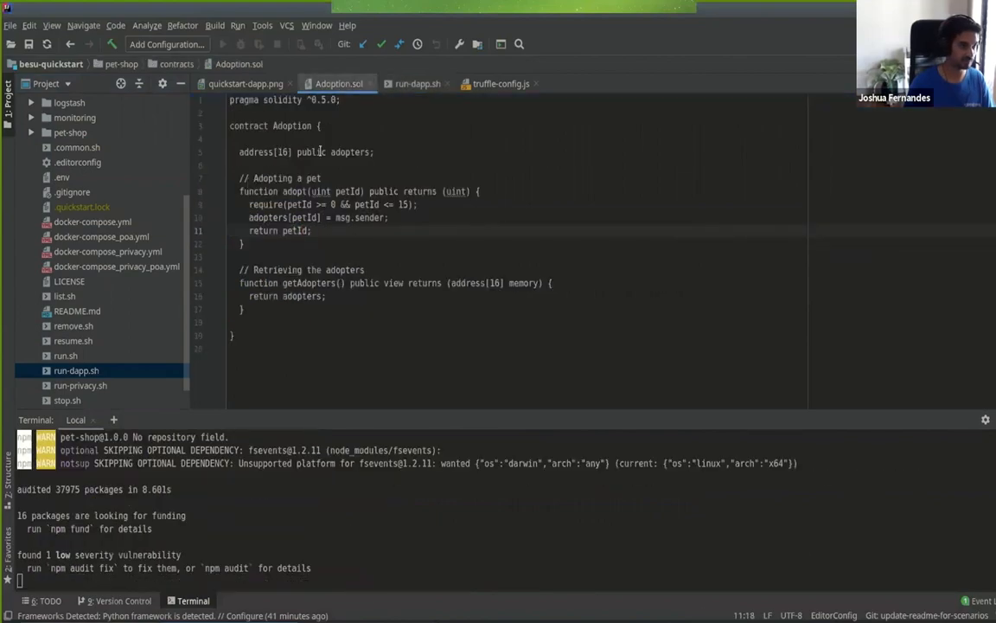
{"action": "left_click", "coordinate": [418, 83]}
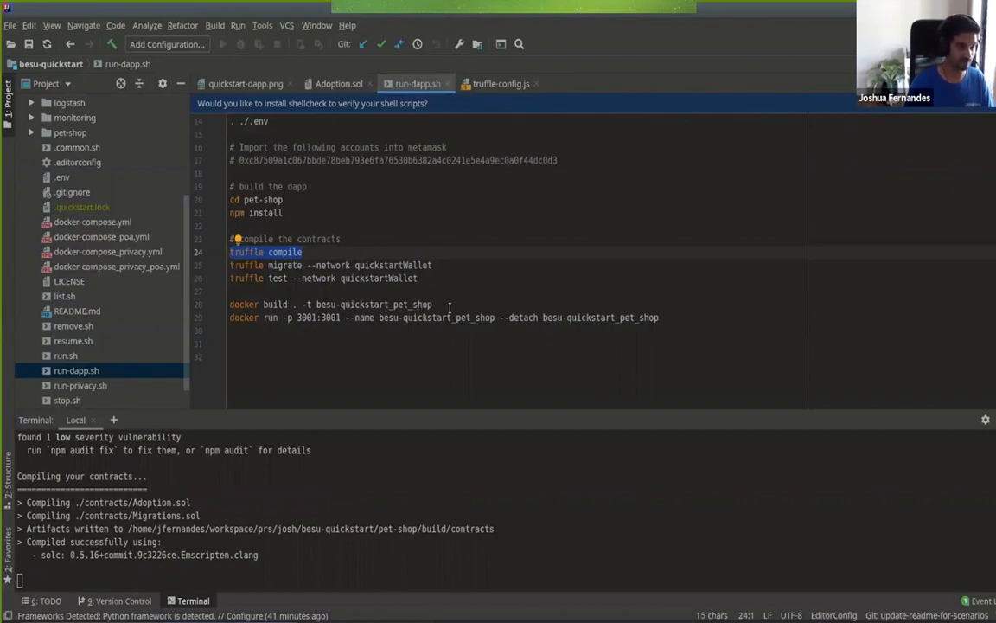
Check the quickstartWallet network's local node address in truffle-config.js and copy its private key.
{"action": "left_click", "coordinate": [500, 83]}
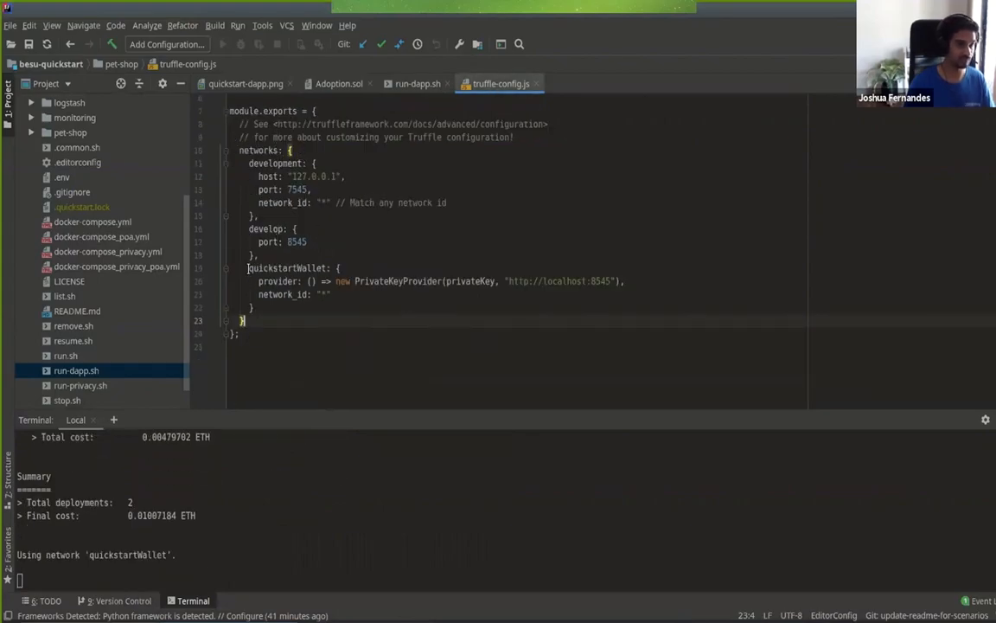
{"action": "double_click", "coordinate": [287, 266]}
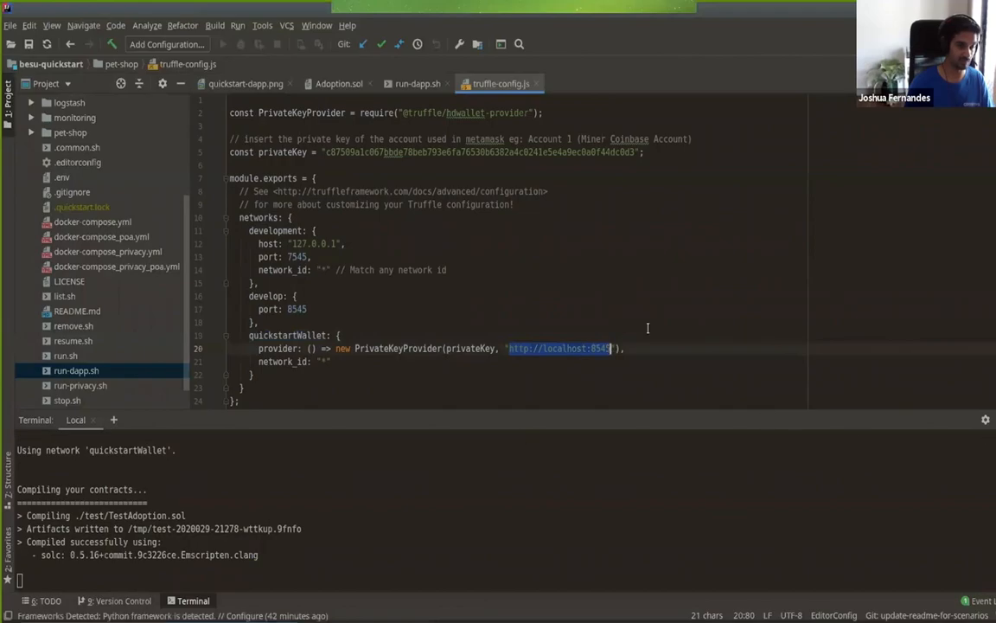
{"action": "mouse_move", "coordinate": [446, 448]}
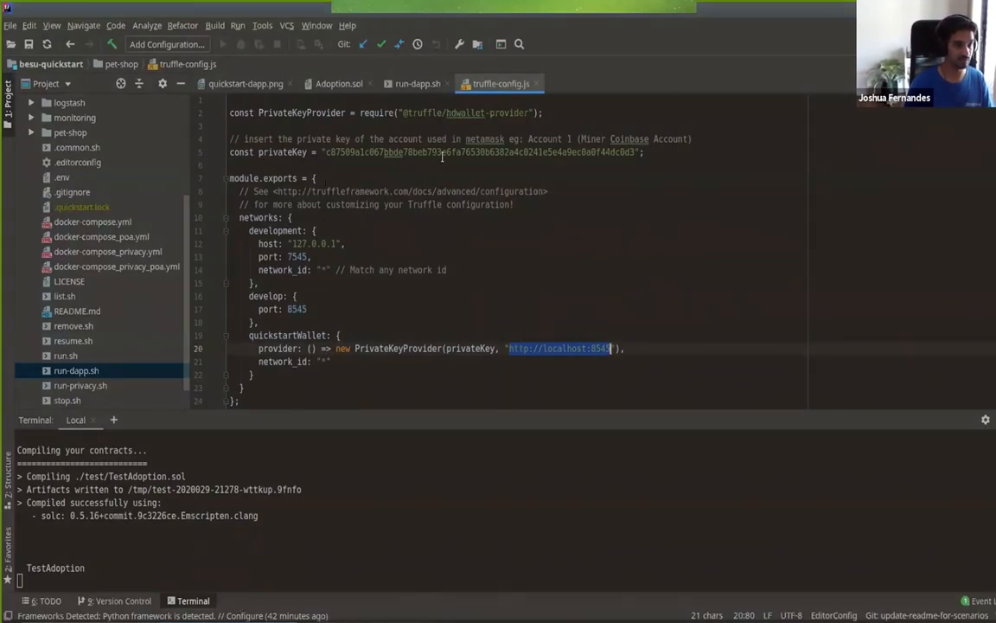
{"action": "right_click", "coordinate": [441, 152]}
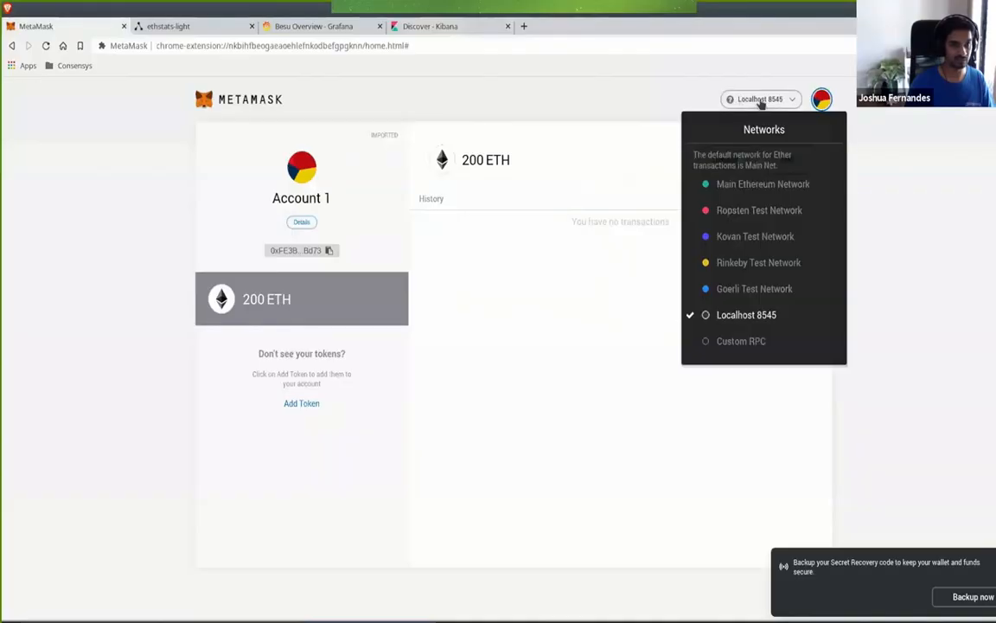
Reach MetaMask's Import Account form and focus its private key field.
{"action": "left_click", "coordinate": [761, 99]}
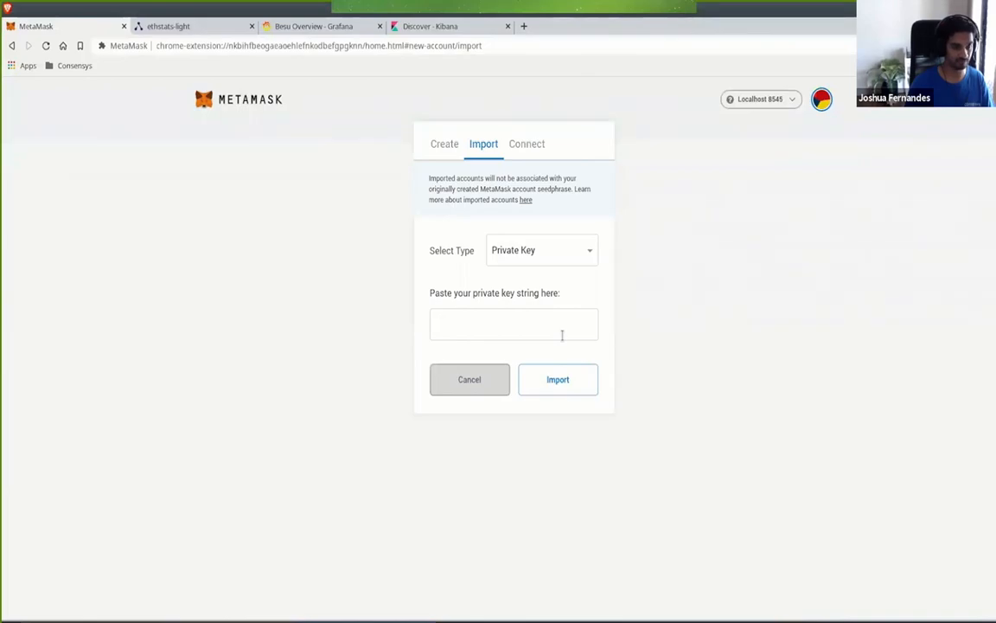
{"action": "left_click", "coordinate": [557, 379]}
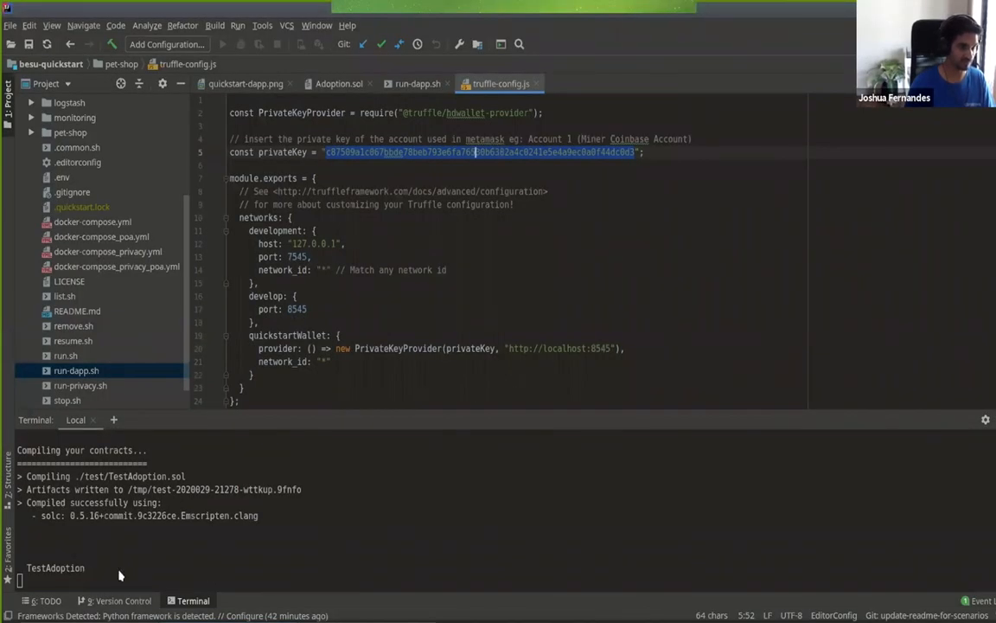
Scroll through truffle-config.js and the migration output for the Adoption contract deployment.
{"action": "scroll", "scroll_direction": "down", "scroll_amount": 3}
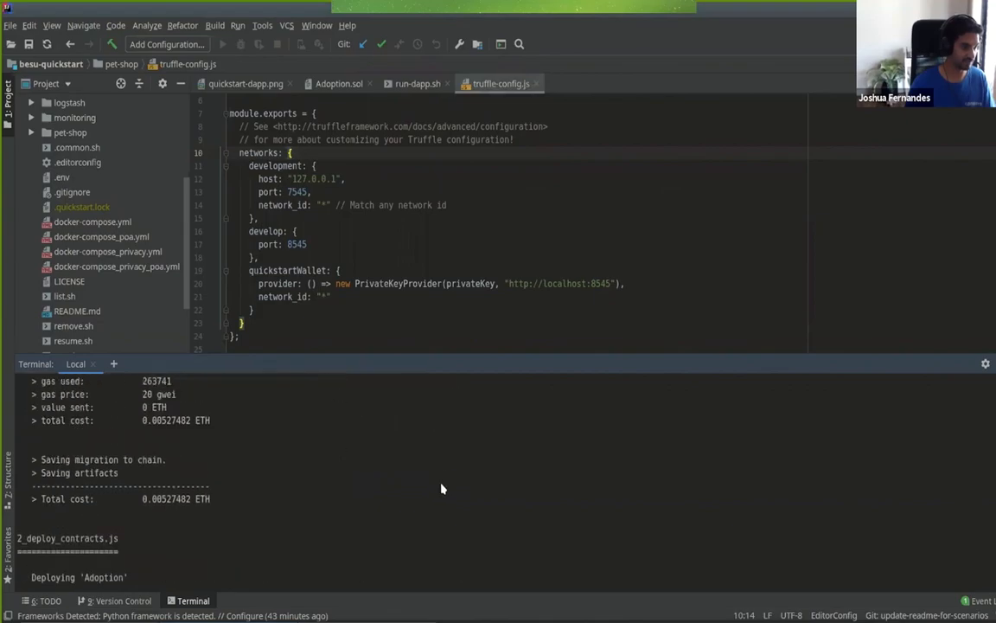
{"action": "scroll", "scroll_direction": "down", "scroll_amount": 3}
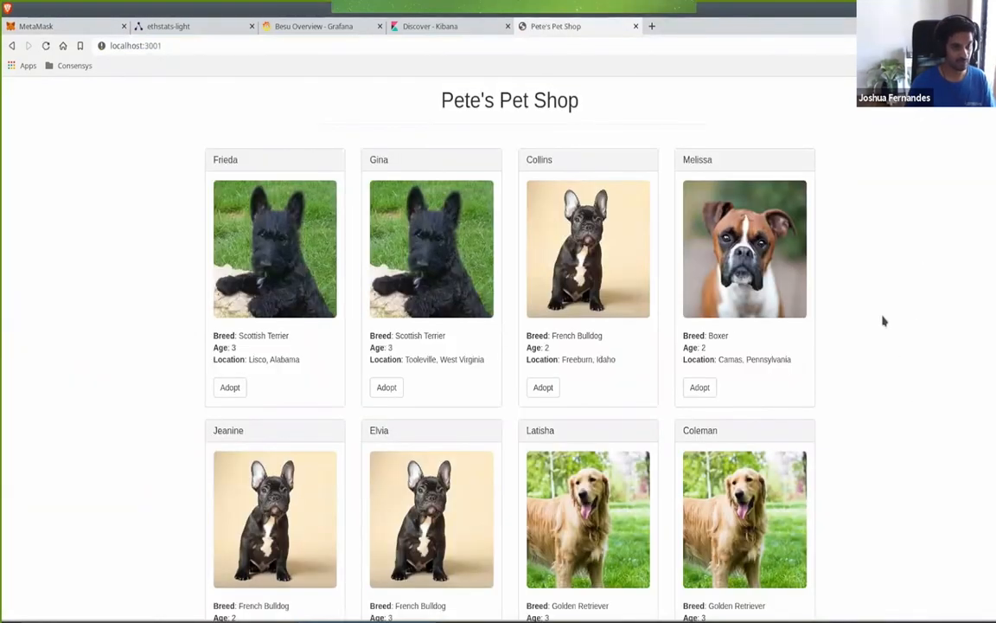
Adopt Coleman the Golden Retriever and confirm the MetaMask transaction so the button reads Success.
{"action": "scroll", "scroll_direction": "down", "scroll_amount": 3}
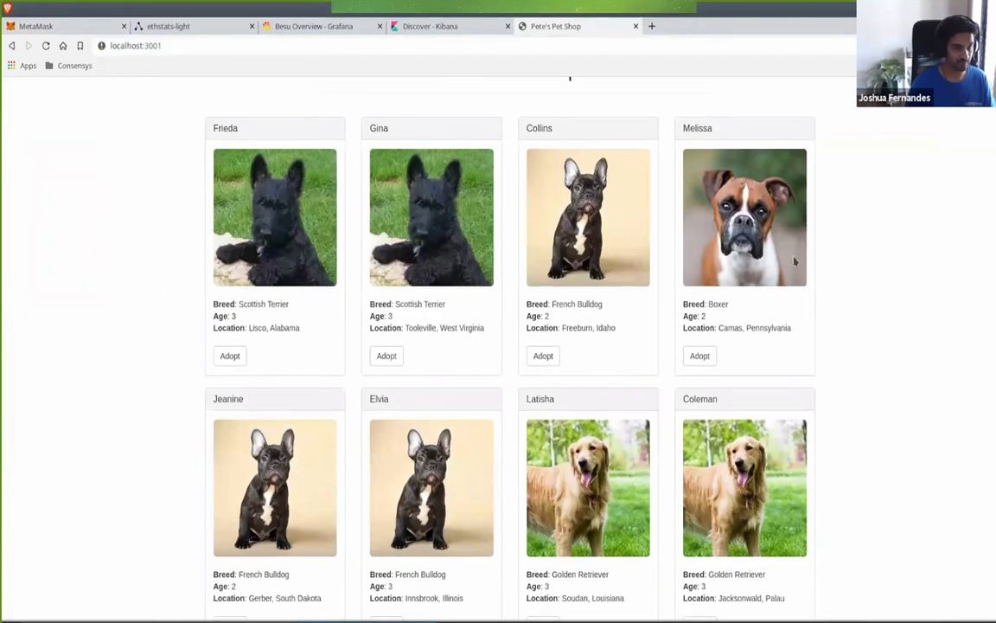
{"action": "scroll", "scroll_direction": "down", "scroll_amount": 3}
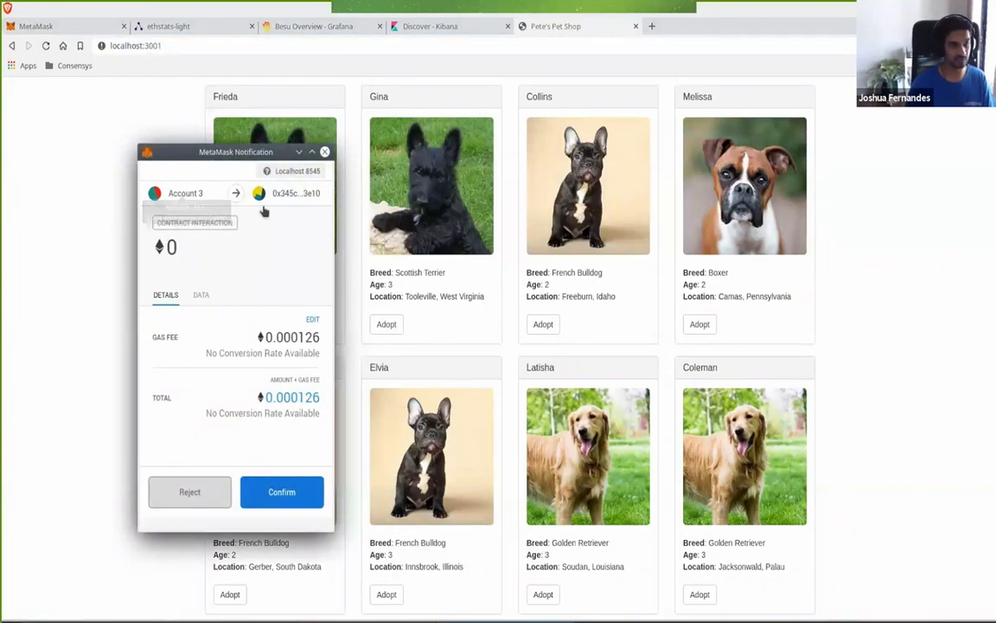
{"action": "mouse_move", "coordinate": [285, 194]}
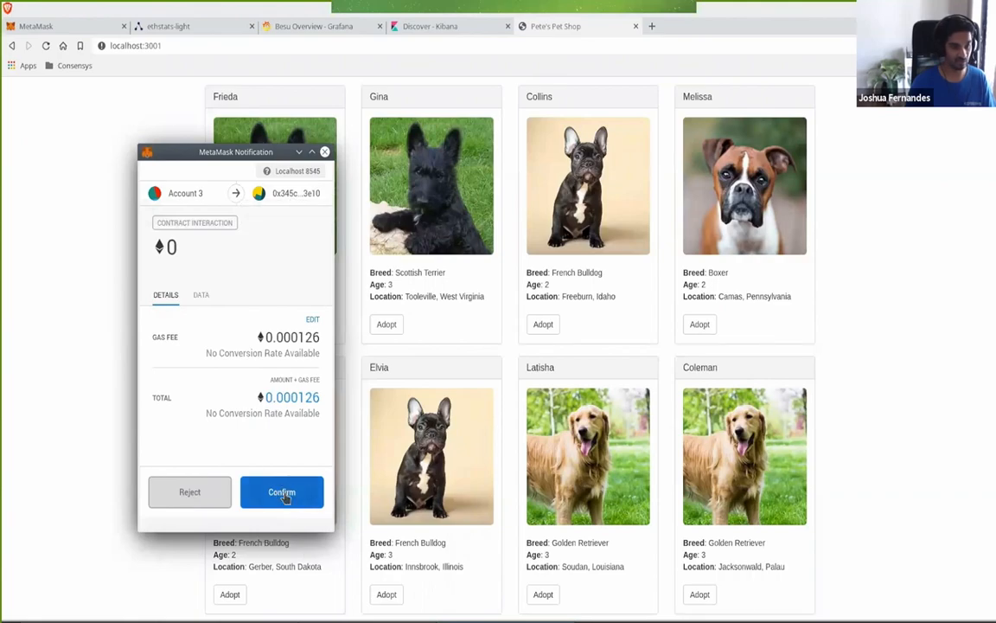
{"action": "left_click", "coordinate": [282, 491]}
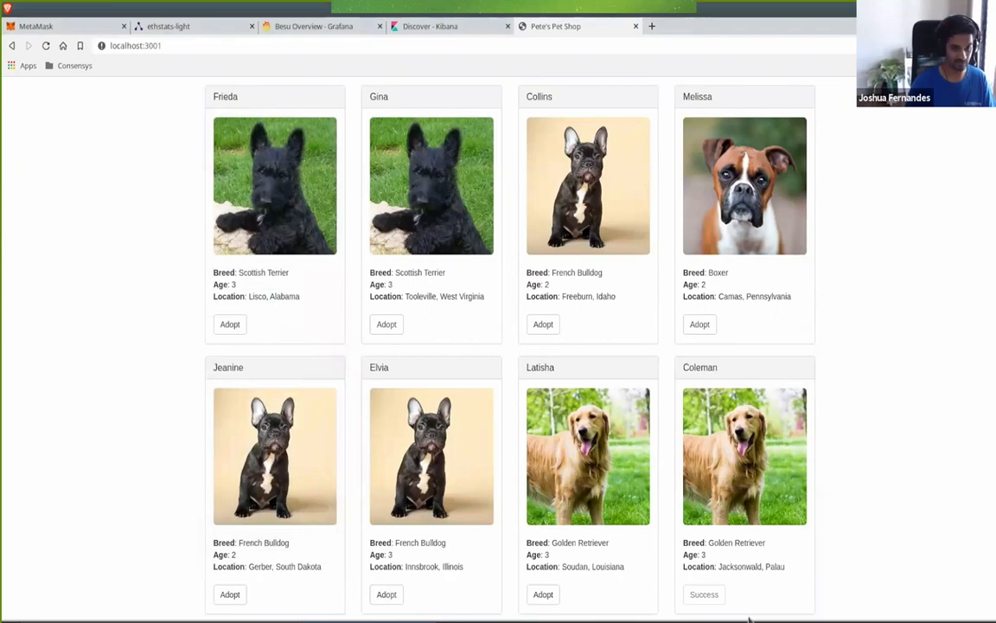
{"action": "mouse_move", "coordinate": [778, 529]}
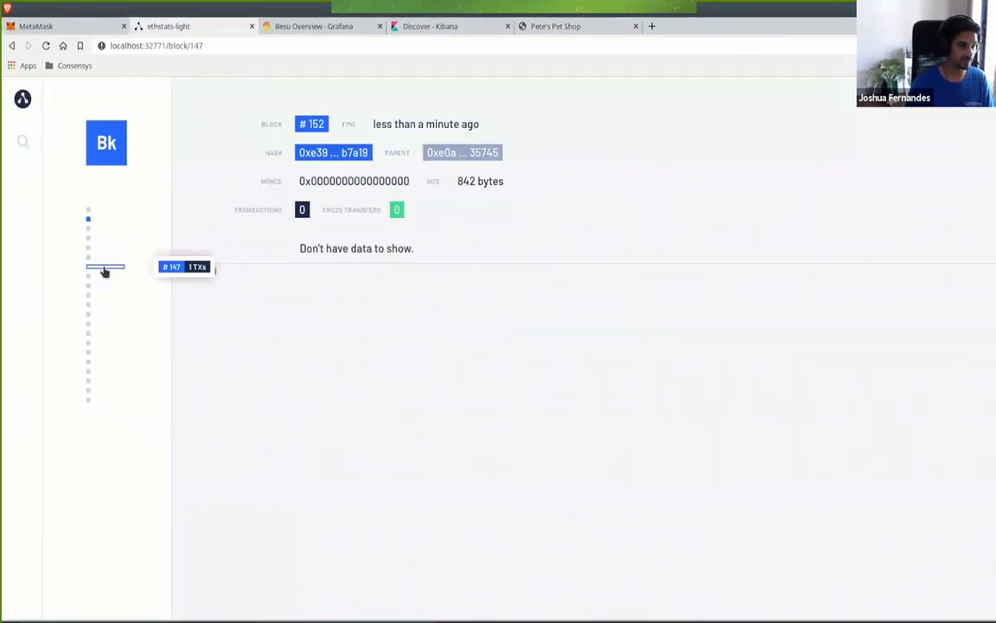
View block 147's single transaction and its Adoption contract account, then return to MetaMask.
{"action": "left_click", "coordinate": [103, 266]}
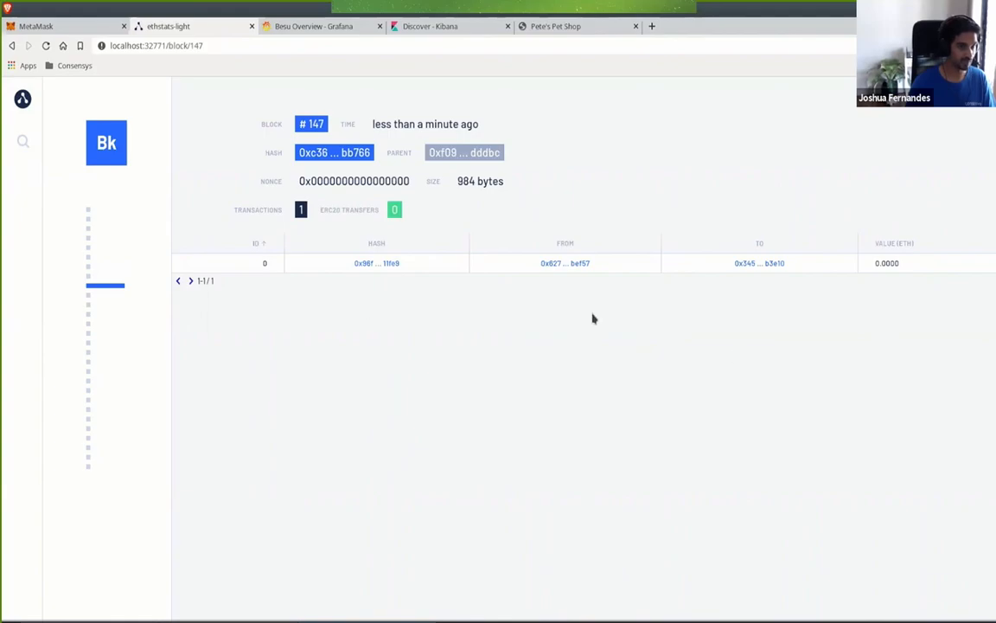
{"action": "mouse_move", "coordinate": [557, 263]}
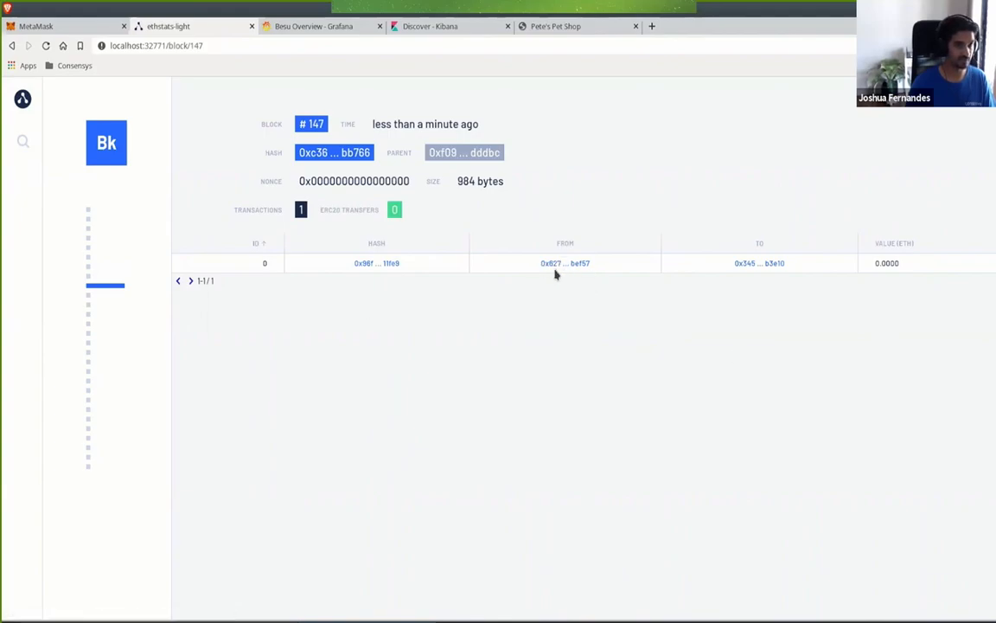
{"action": "mouse_move", "coordinate": [751, 263]}
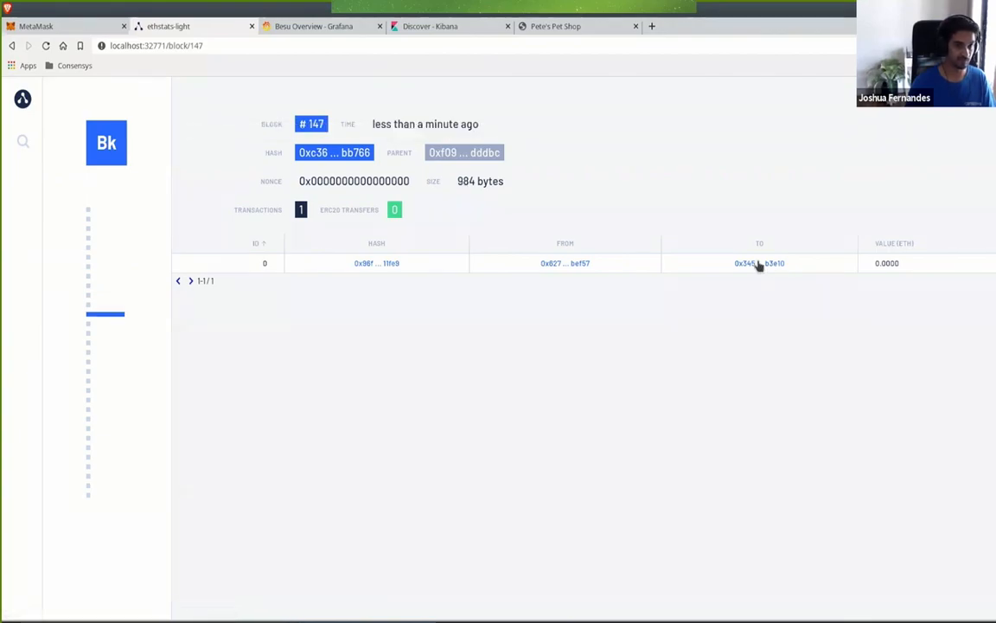
{"action": "left_click", "coordinate": [758, 263]}
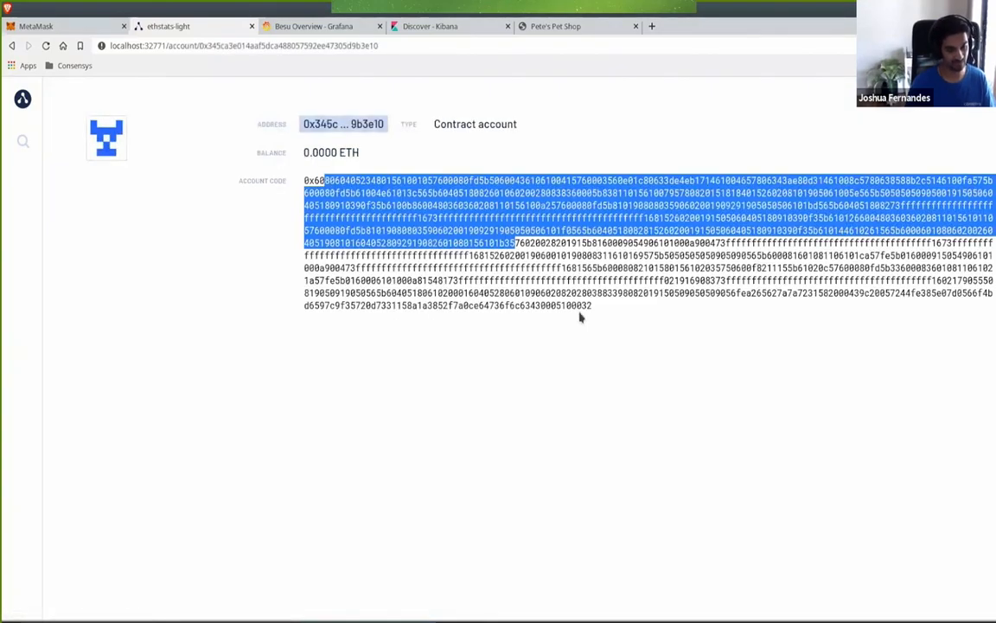
{"action": "mouse_move", "coordinate": [312, 26]}
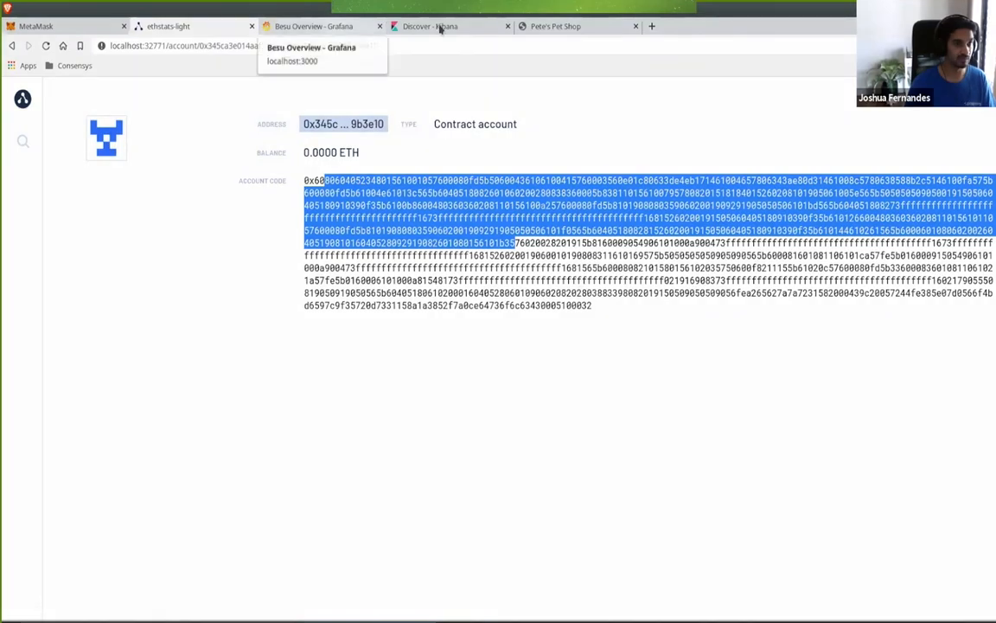
{"action": "left_click", "coordinate": [66, 26]}
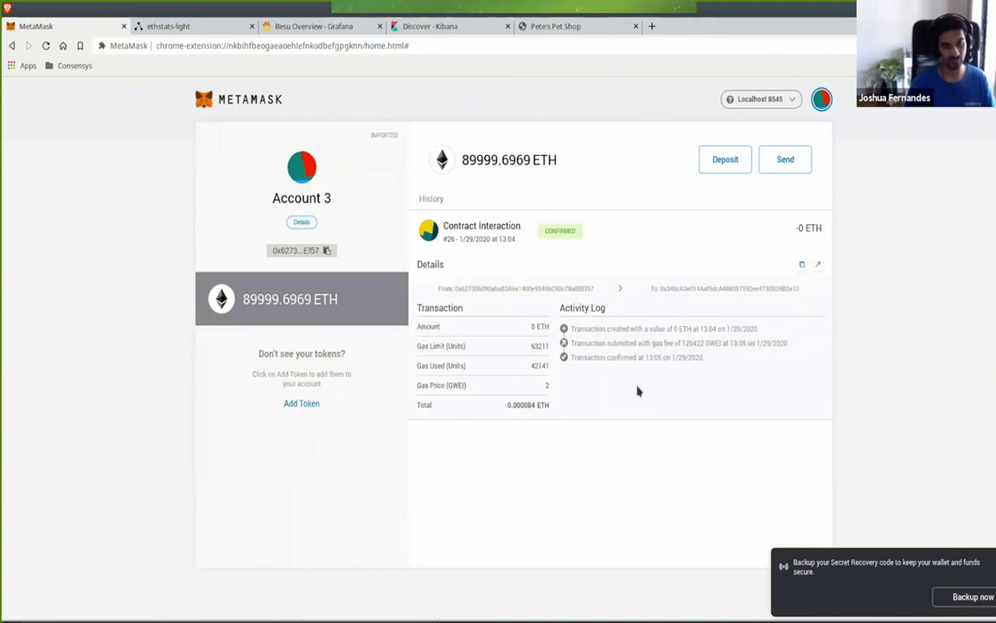
{"action": "mouse_move", "coordinate": [401, 555]}
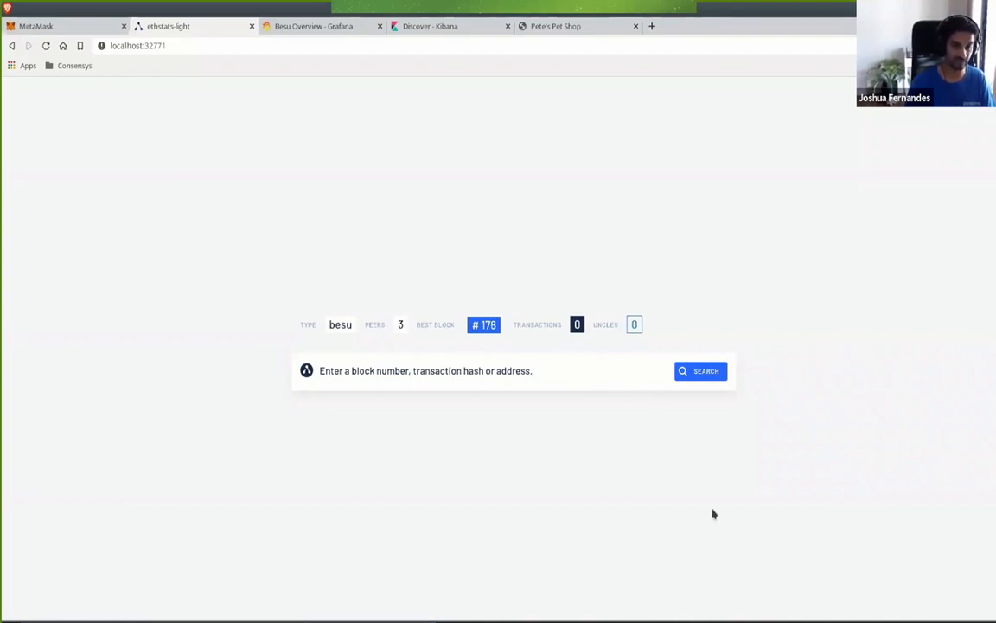
{"action": "mouse_move", "coordinate": [491, 559]}
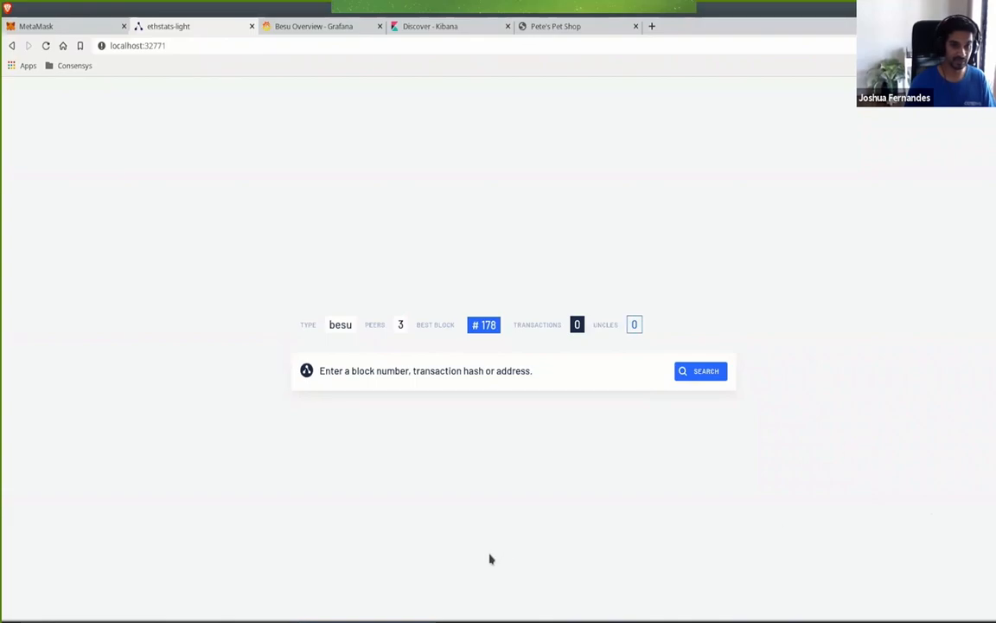